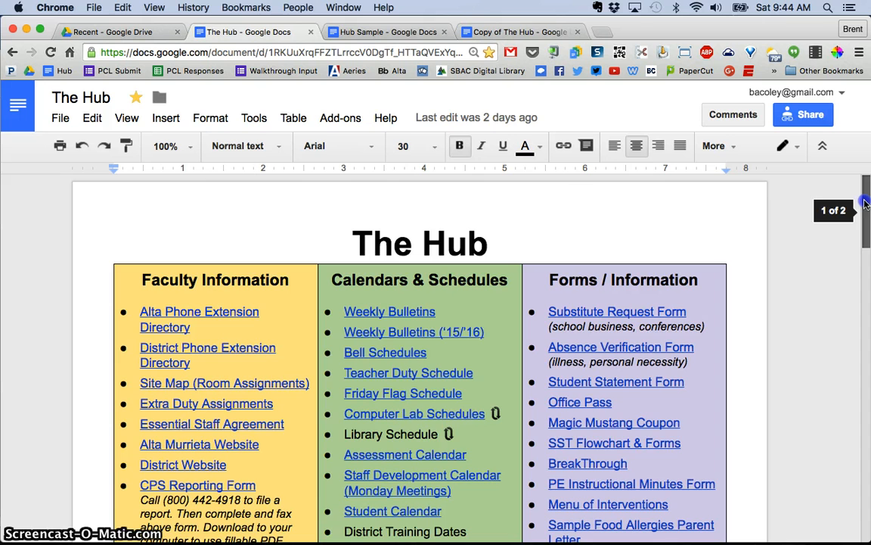
Bring up the Hub Sample document, which holds only its 'The Hub Sample' heading.
left_click(386, 32)
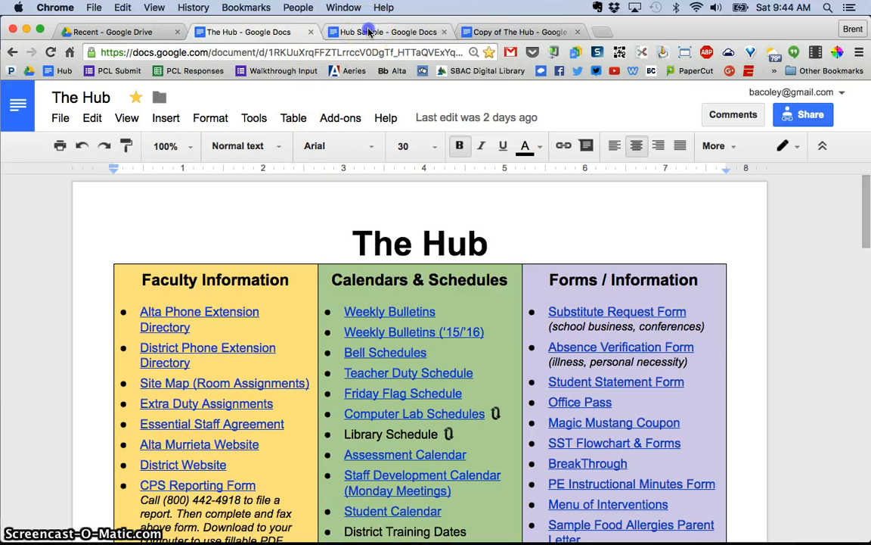
left_click(385, 31)
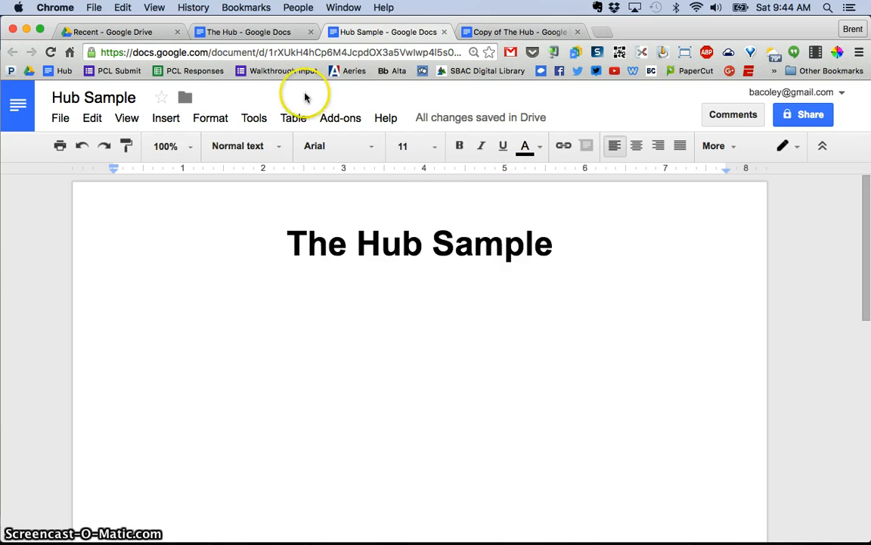
Insert an empty 3 x 4 table below the Hub Sample title.
left_click(165, 117)
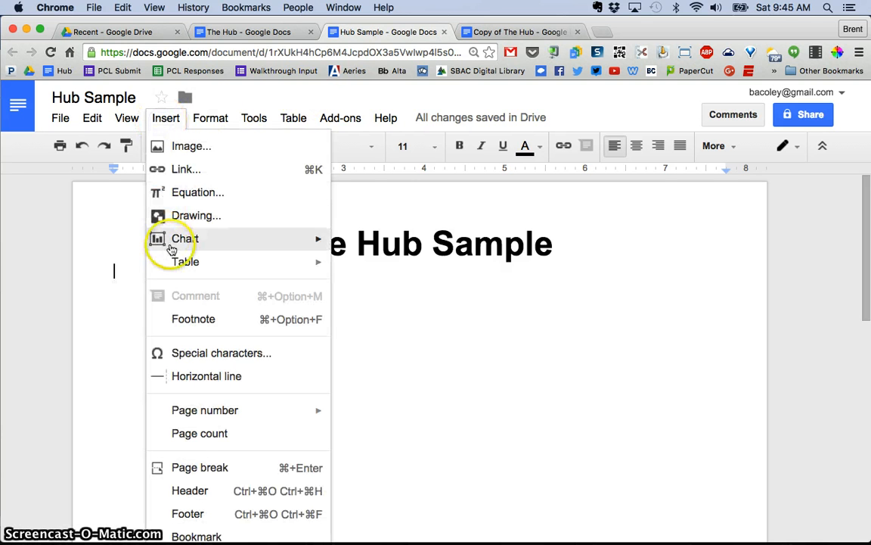
mouse_move(186, 261)
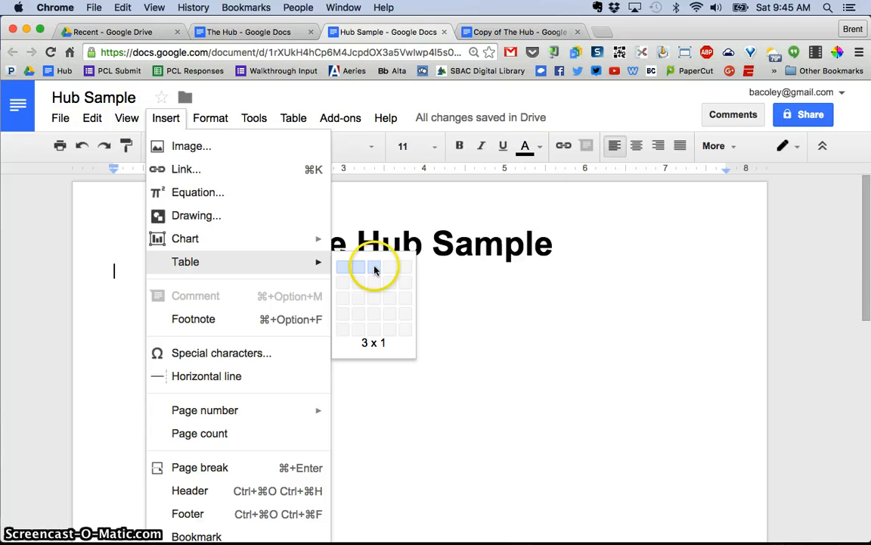
mouse_move(376, 312)
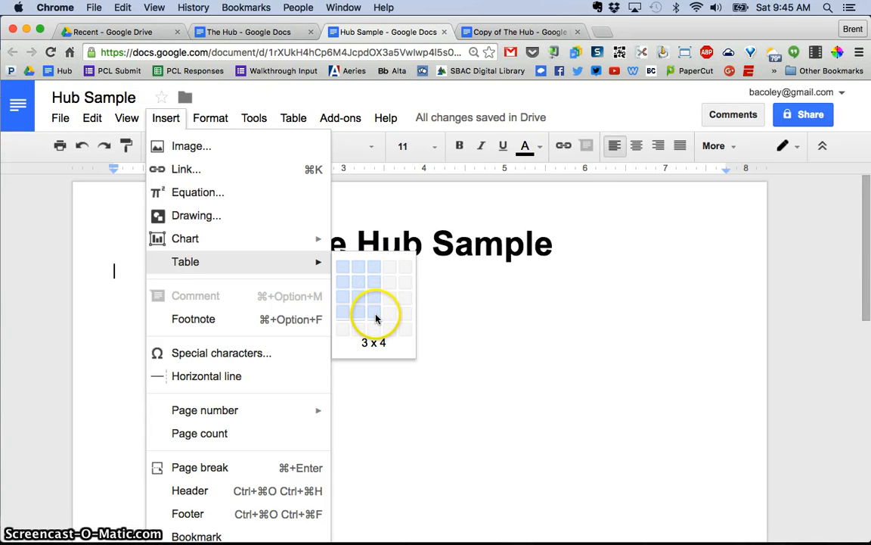
left_click(384, 313)
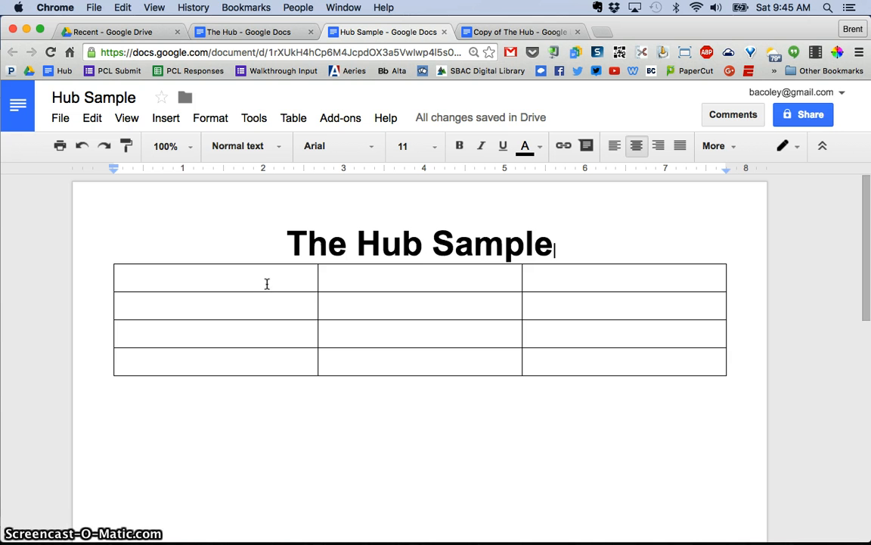
left_click(253, 32)
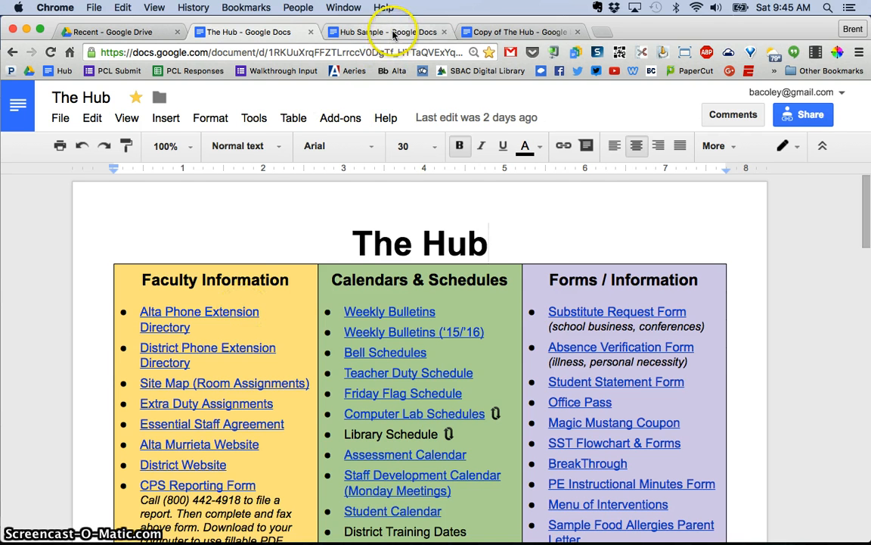
Give the table cells pastel backgrounds, starting with light yellow and light green.
left_click(386, 32)
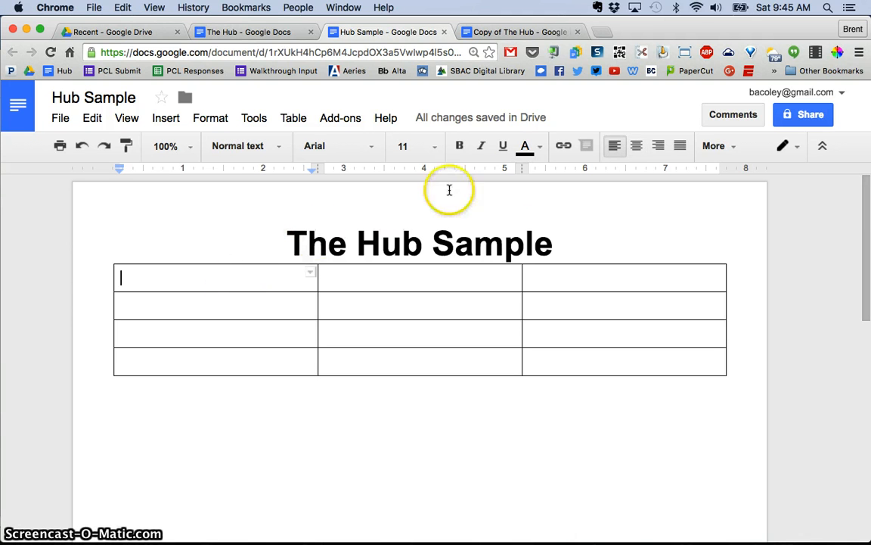
left_click(713, 145)
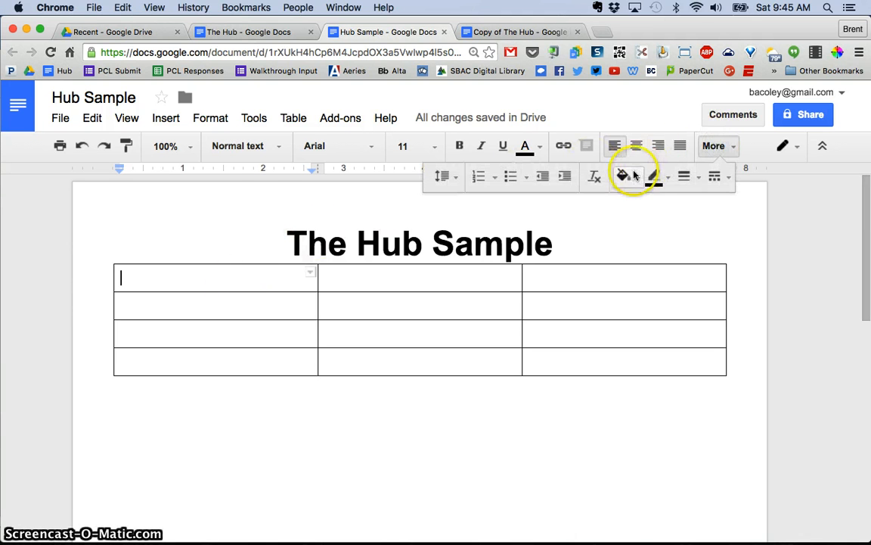
left_click(622, 176)
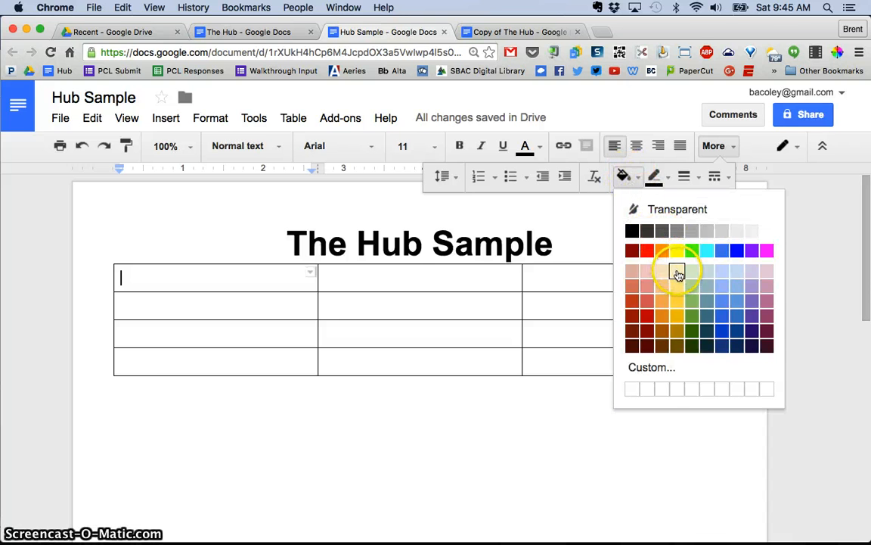
left_click(677, 273)
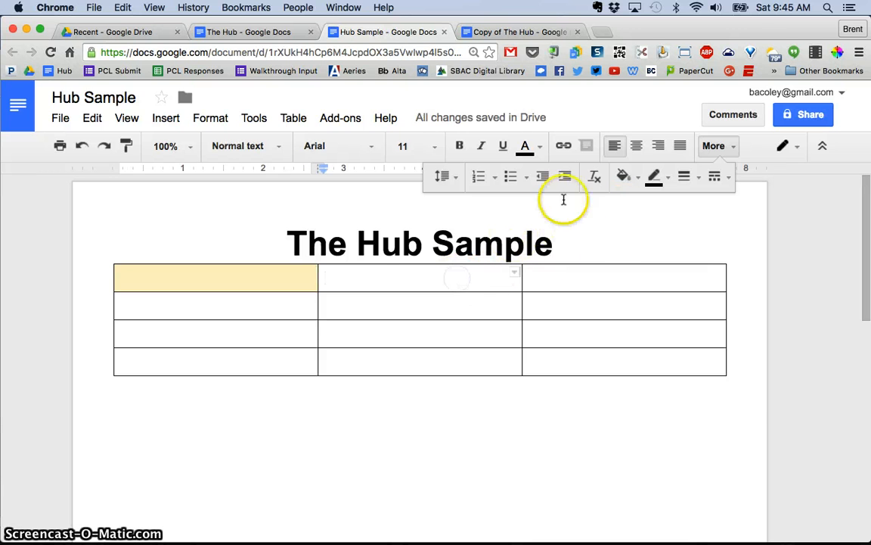
left_click(625, 176)
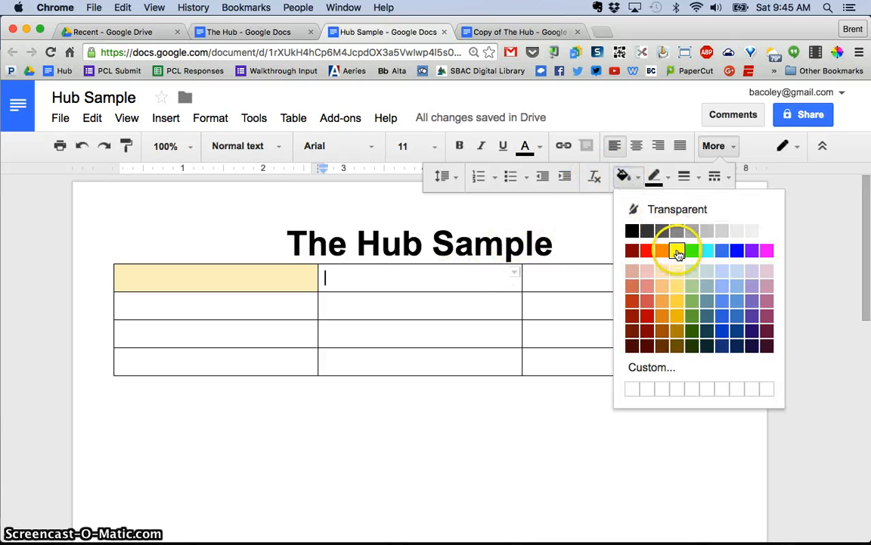
left_click(676, 250)
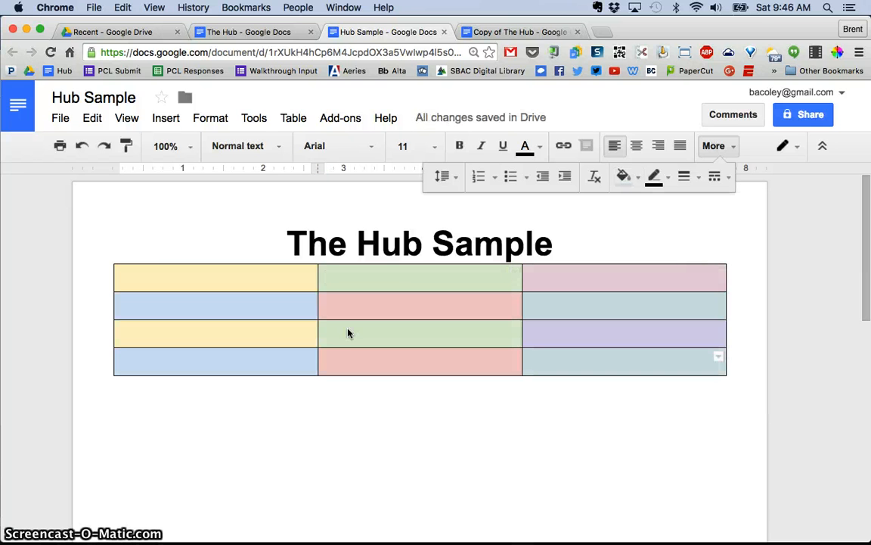
mouse_move(279, 232)
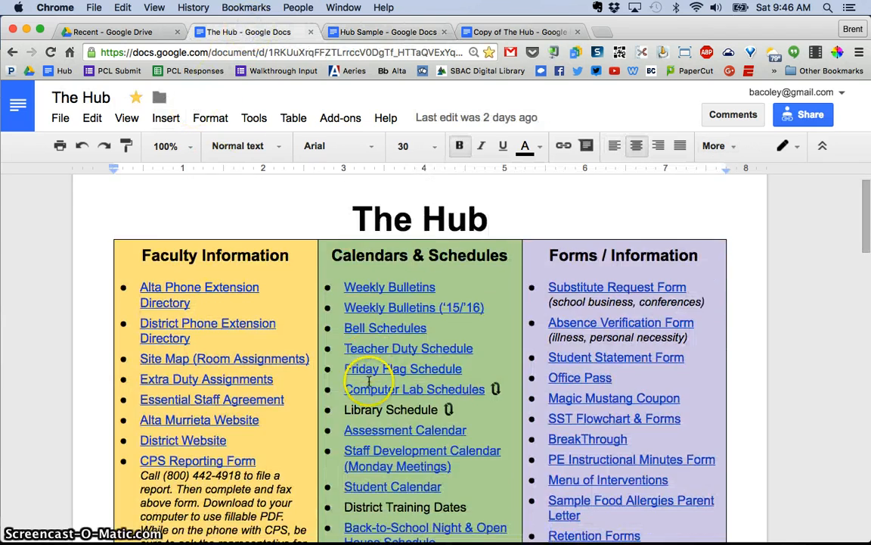
Scroll through The Hub to review its section headings.
scroll("down", 3)
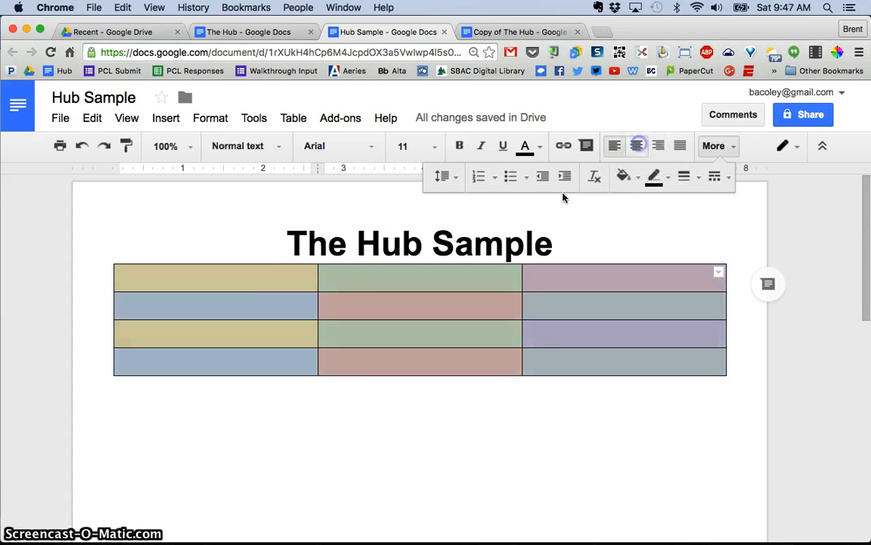
left_click(254, 32)
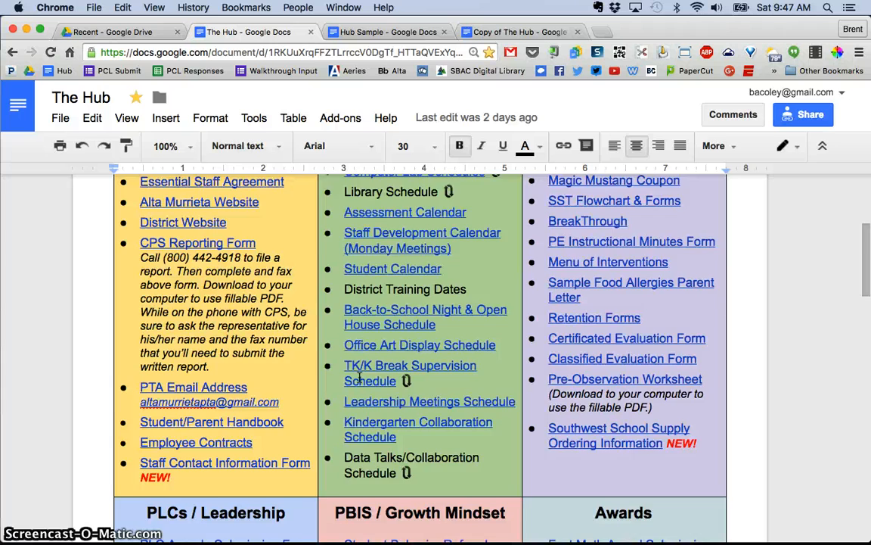
scroll("down", 3)
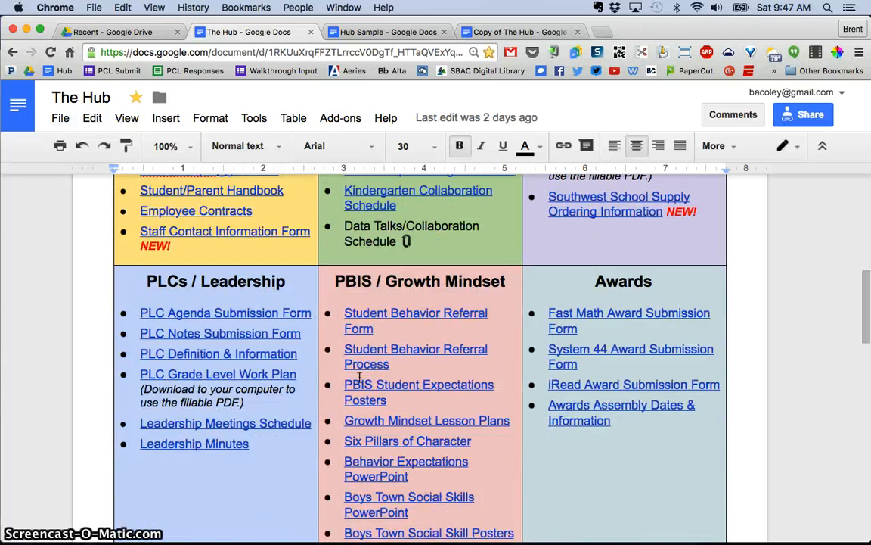
scroll("up", 3)
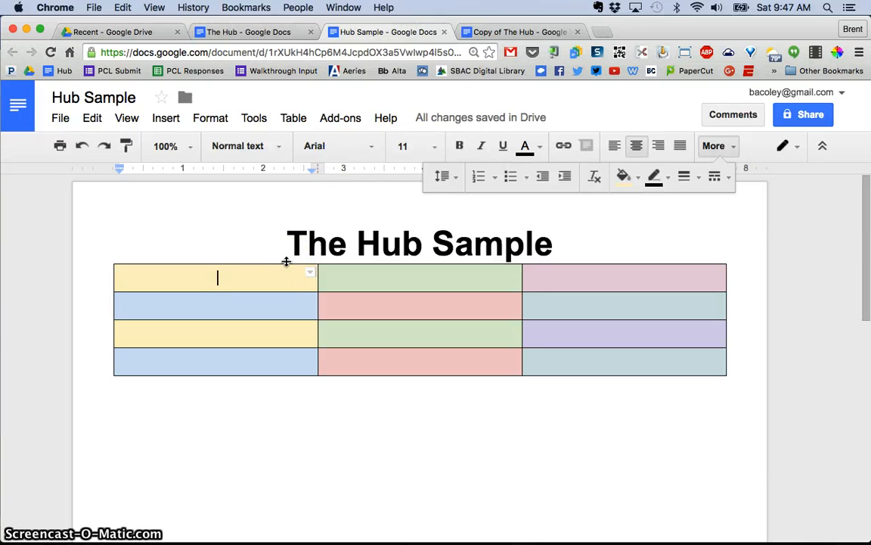
Type the cell headings 'Faculty Information' through 'CAASPP' into the Hub Sample table.
type("Faculty Info")
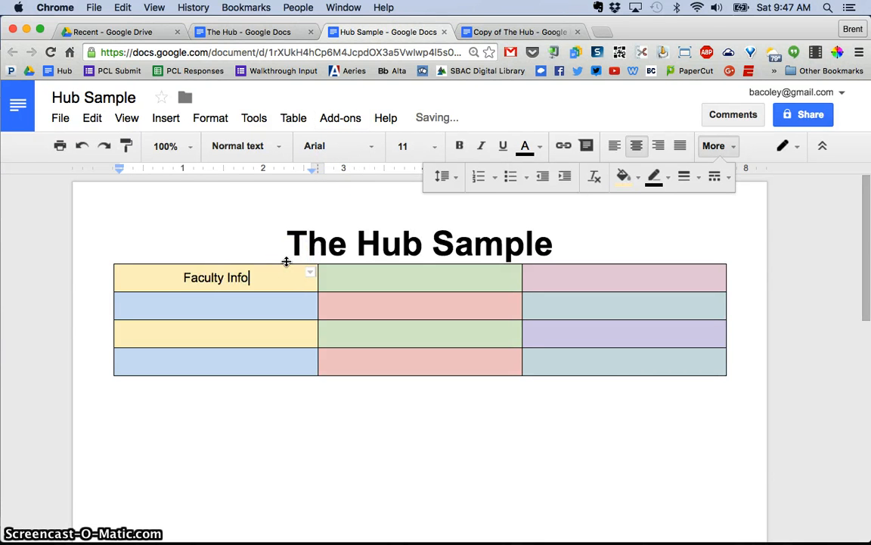
type("rmation")
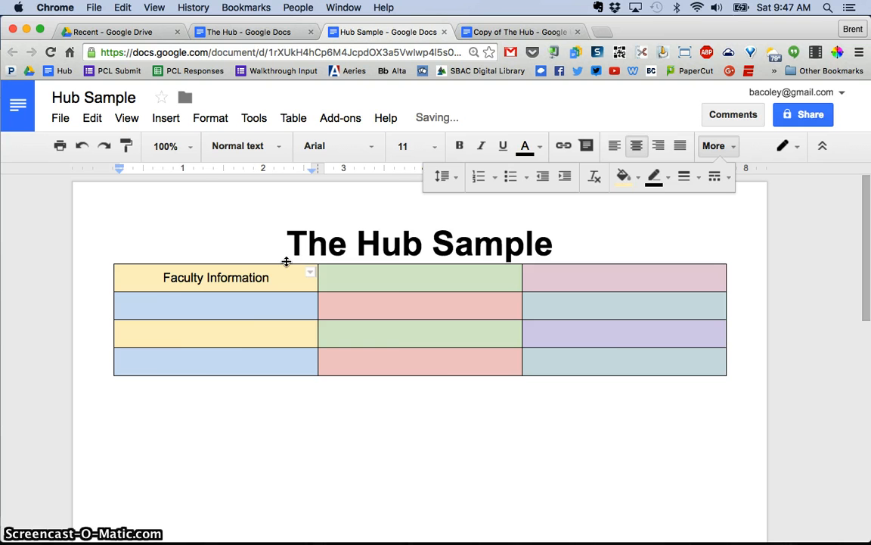
type("CAASPP")
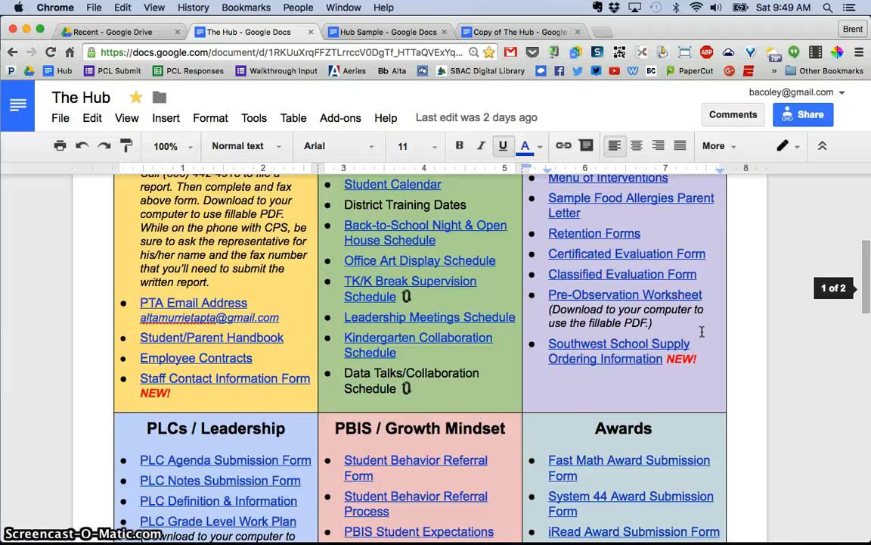
Start a bulleted list in the Calendars & Schedules cell of Hub Sample.
scroll("up", 3)
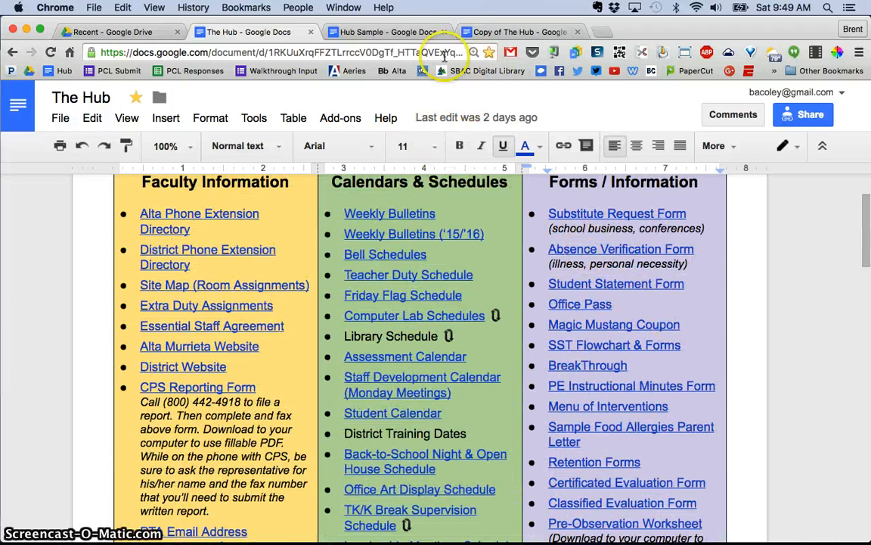
left_click(387, 31)
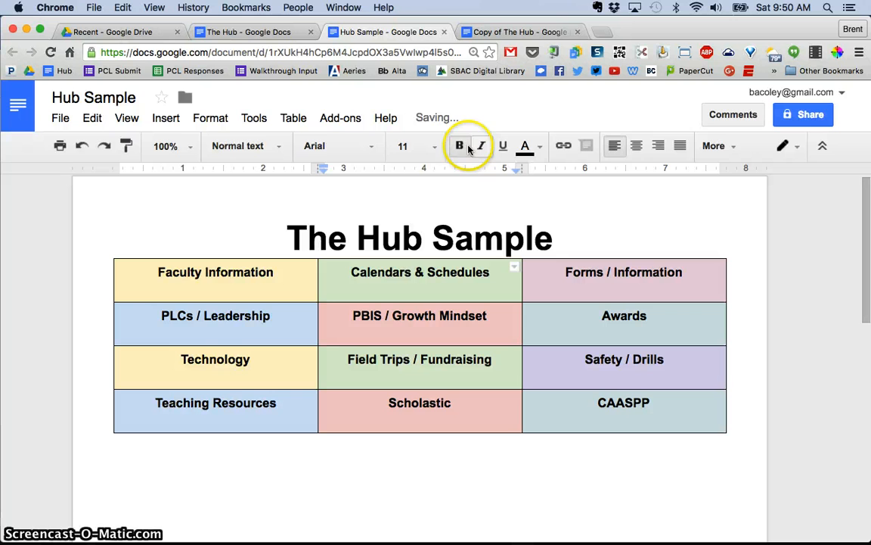
left_click(714, 145)
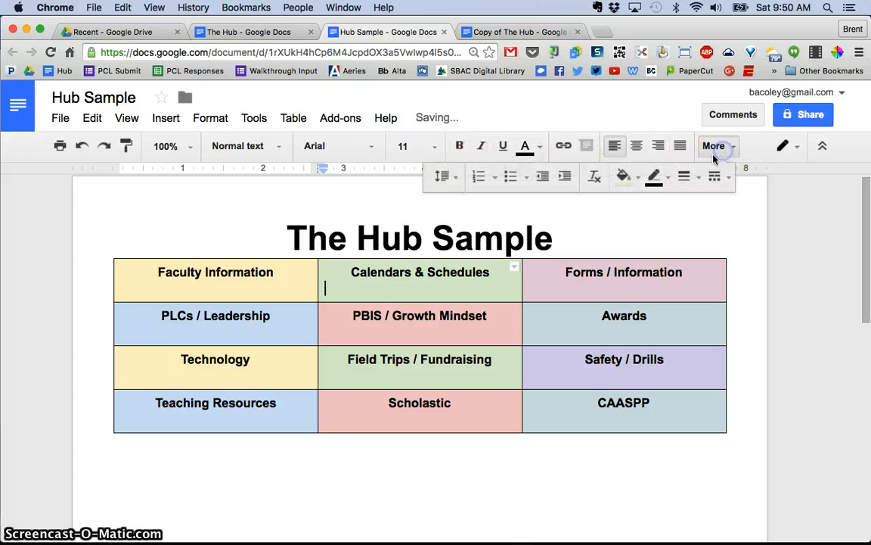
mouse_move(510, 176)
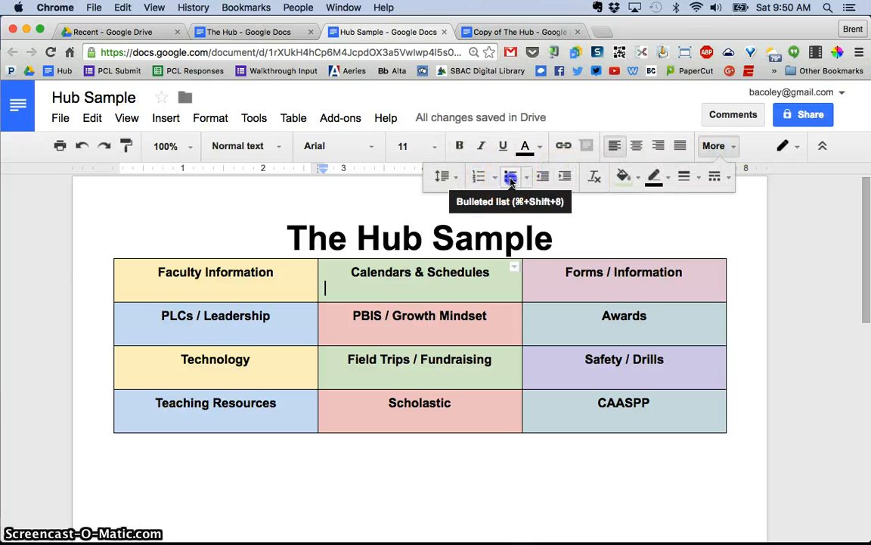
left_click(511, 176)
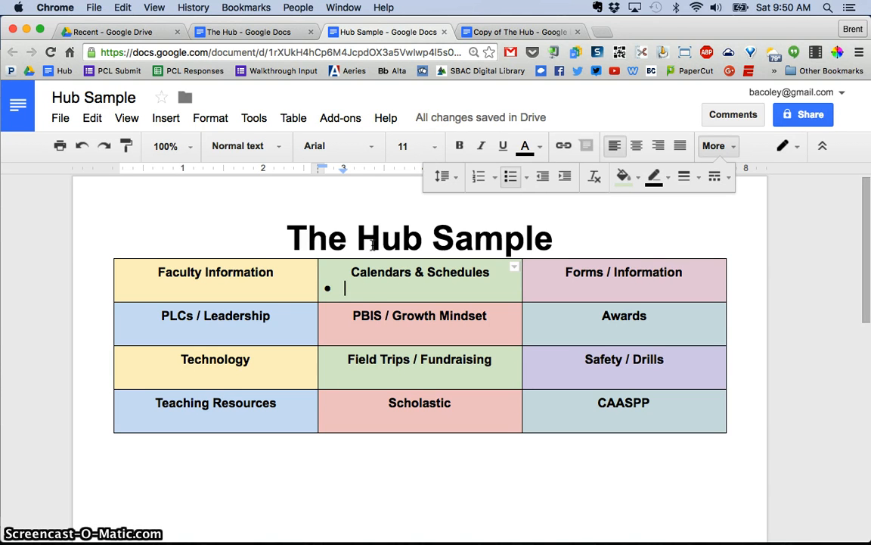
Enter 'Back-to-School Night & Open House Dates' as the bullet text under Calendars & Schedules.
type("BAck-to")
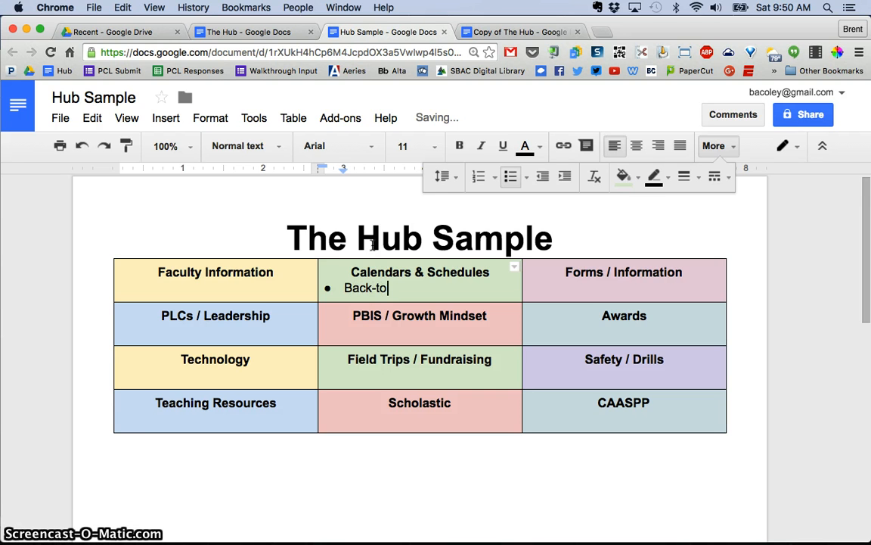
type("S")
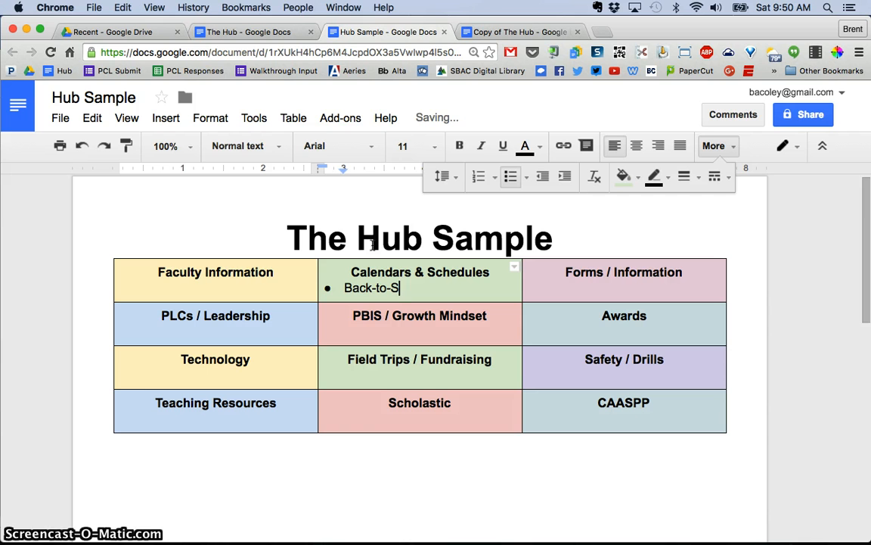
type("chool Night & Open Hou")
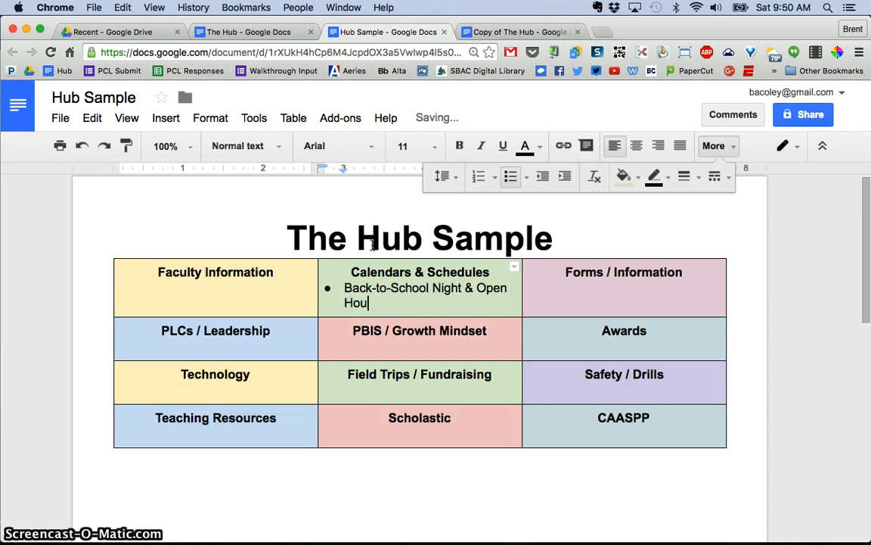
type("se I")
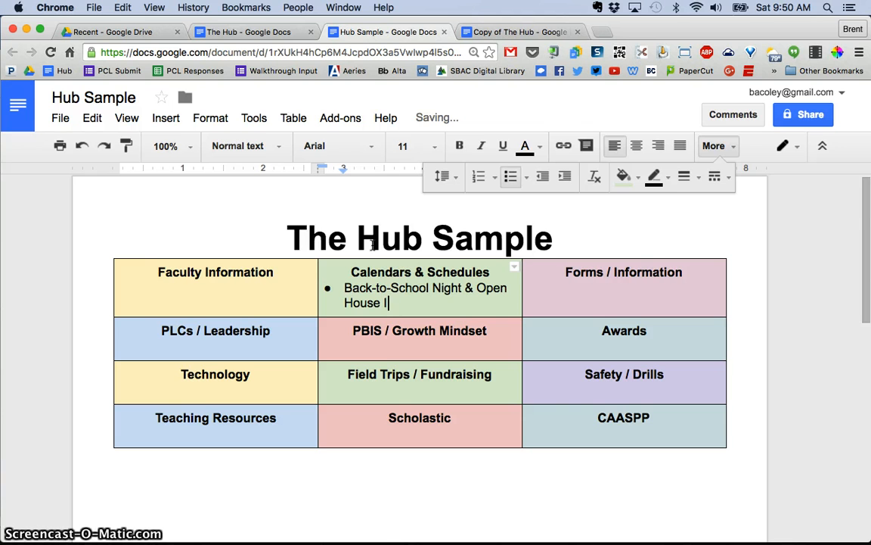
type("Dates")
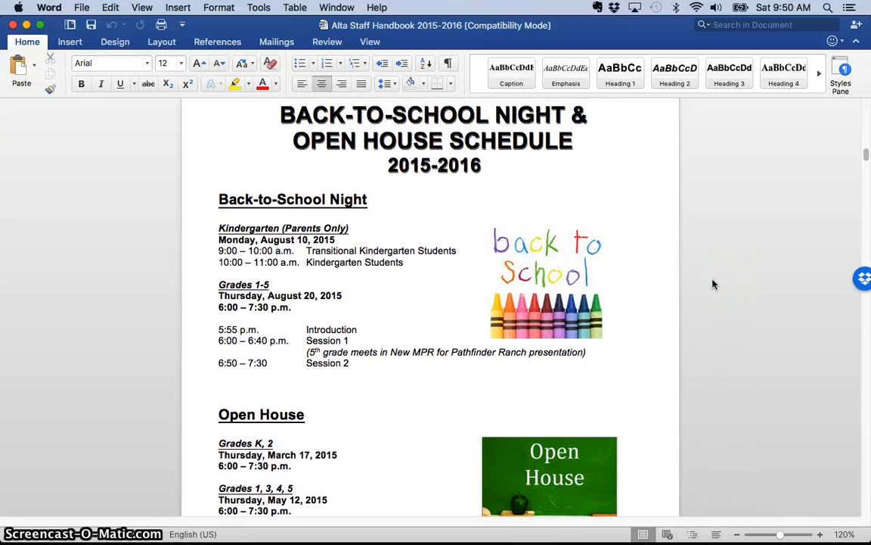
Select the Back-to-School Night & Open House schedule in Word's Alta Staff Handbook.
left_click(434, 374)
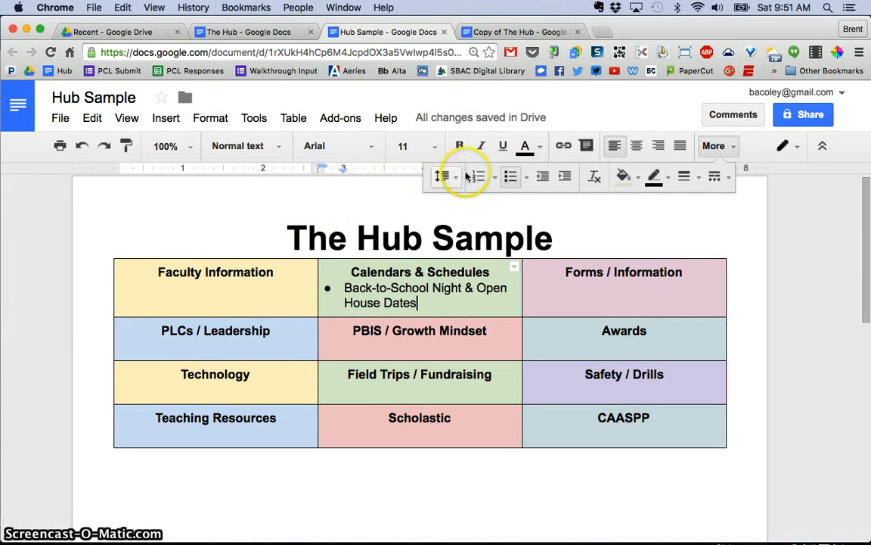
Create a new blank Google Doc named 'BTSN & OPEN HOUSE'.
left_click(574, 52)
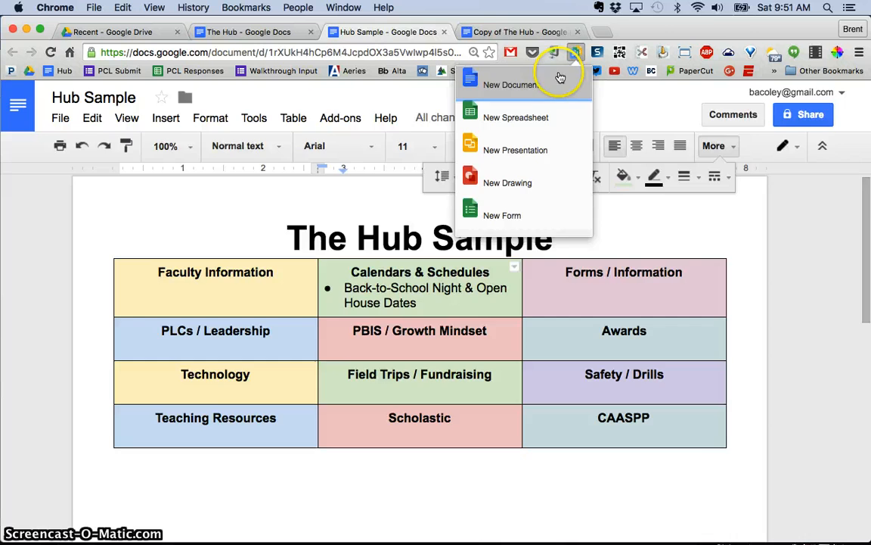
left_click(510, 85)
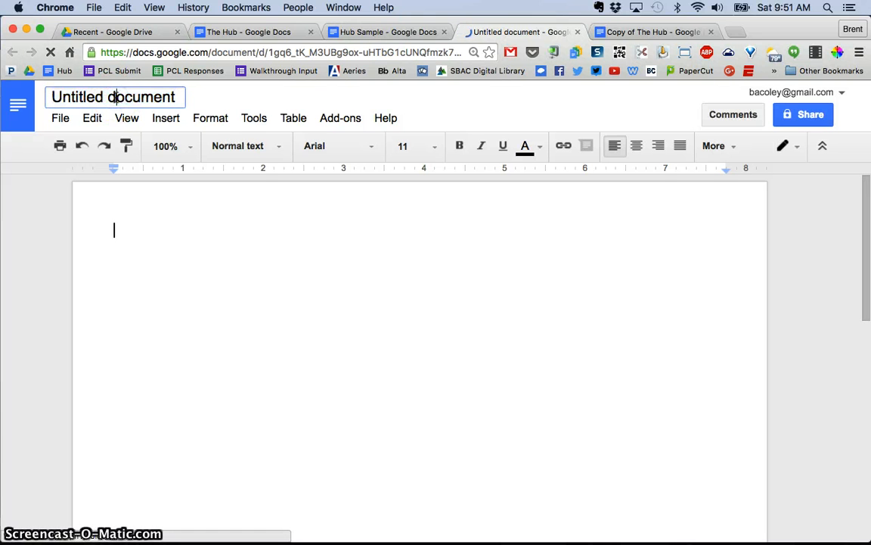
type("BTSN &")
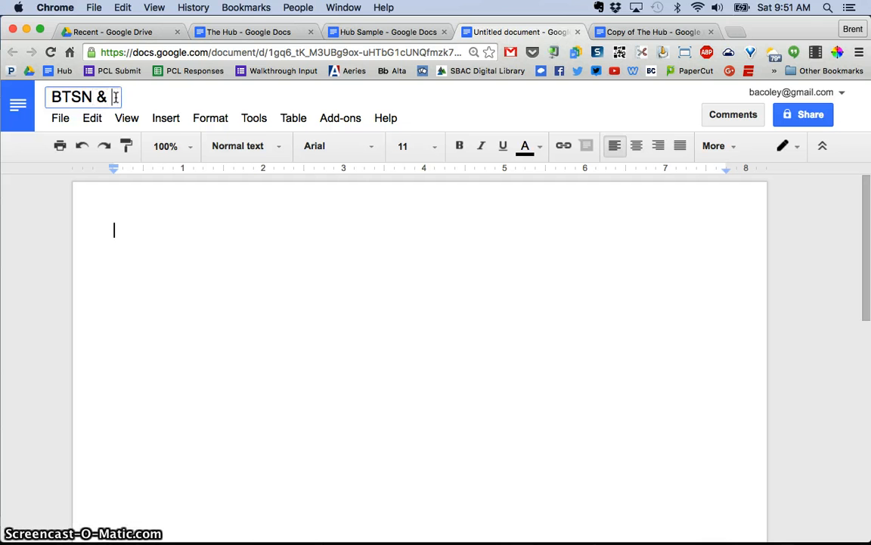
type("OPEN HOP")
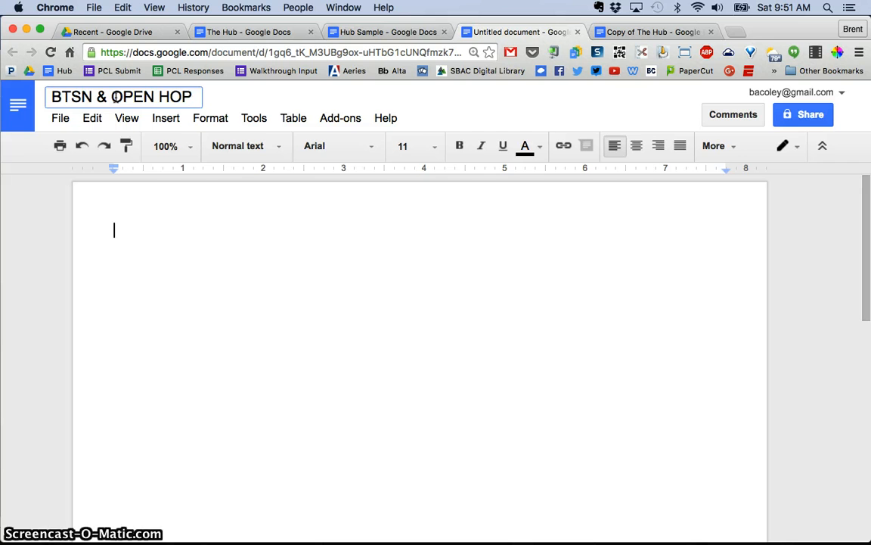
type("U")
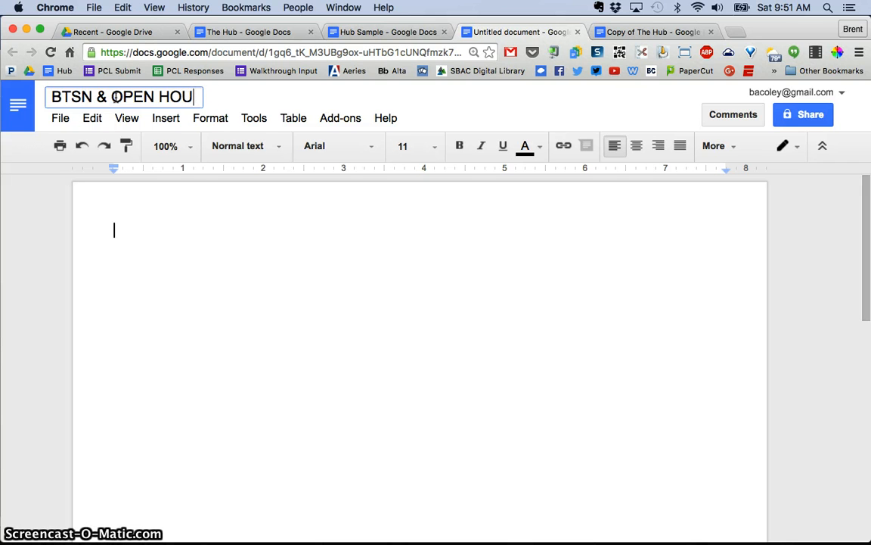
type("SE")
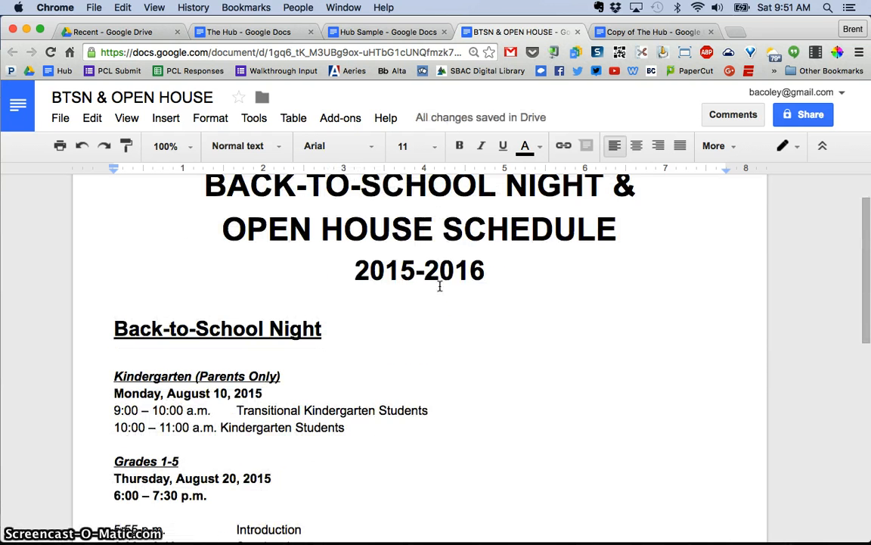
scroll("down", 3)
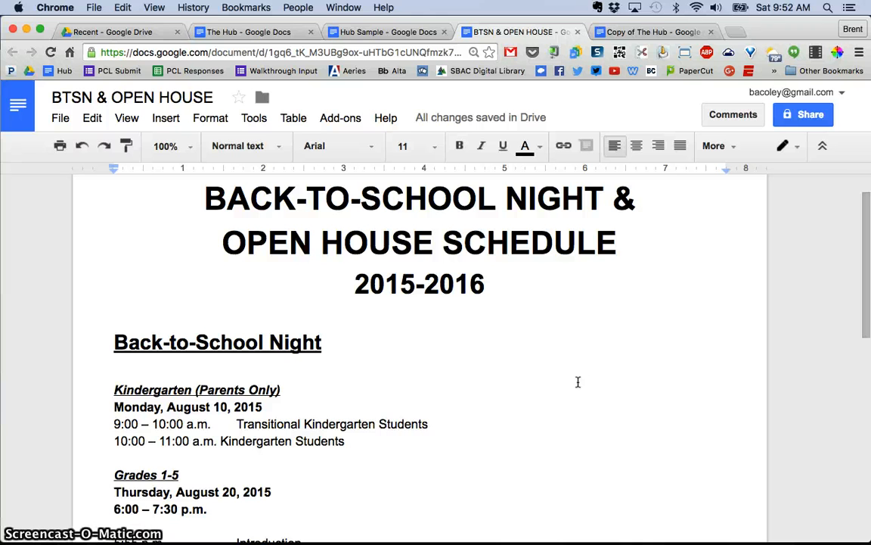
mouse_move(465, 365)
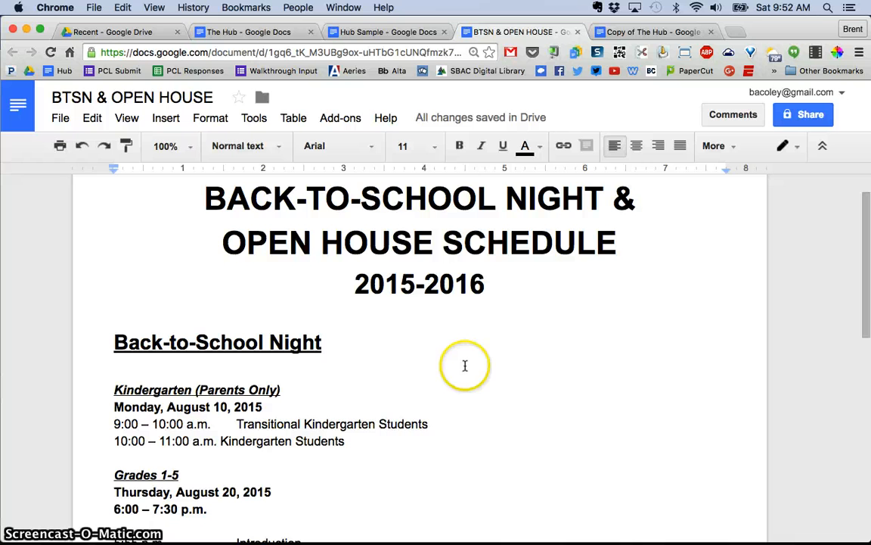
mouse_move(547, 343)
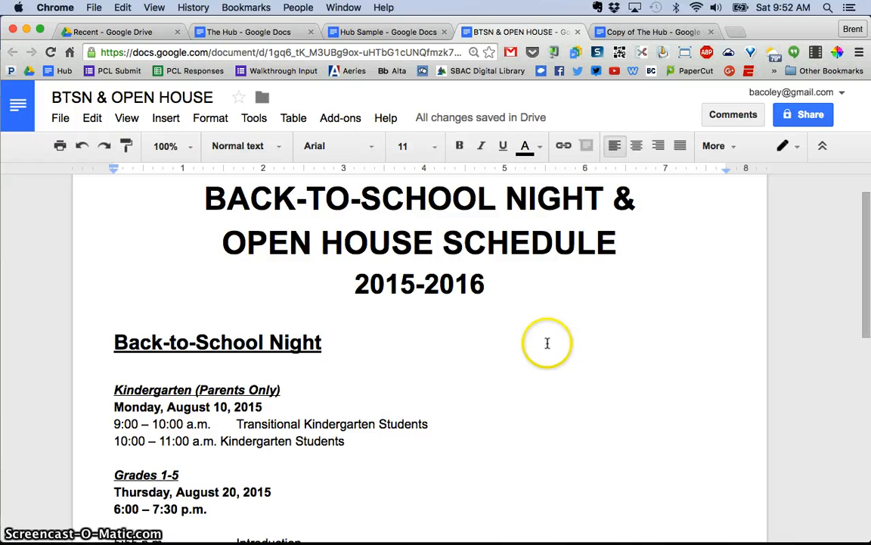
scroll("down", 3)
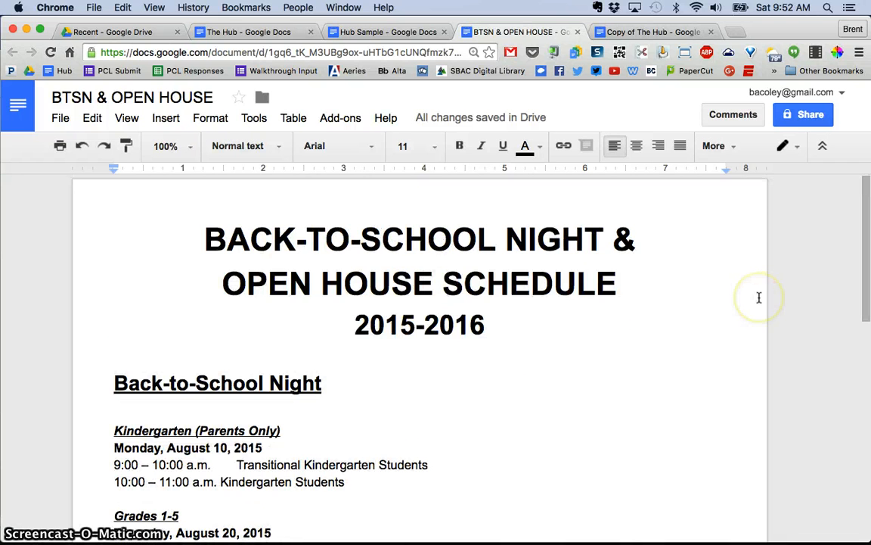
mouse_move(749, 297)
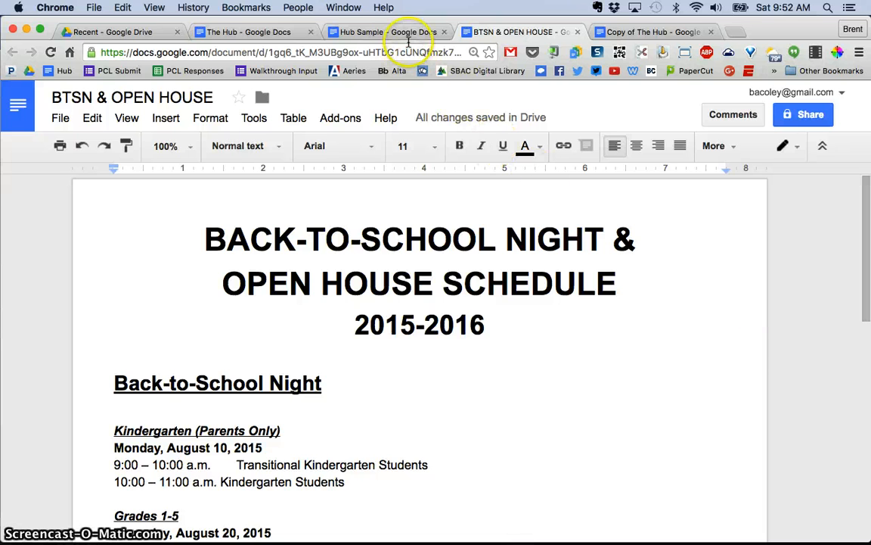
Share BTSN & OPEN HOUSE as 'Anyone with the link can view' and copy its link.
left_click(388, 32)
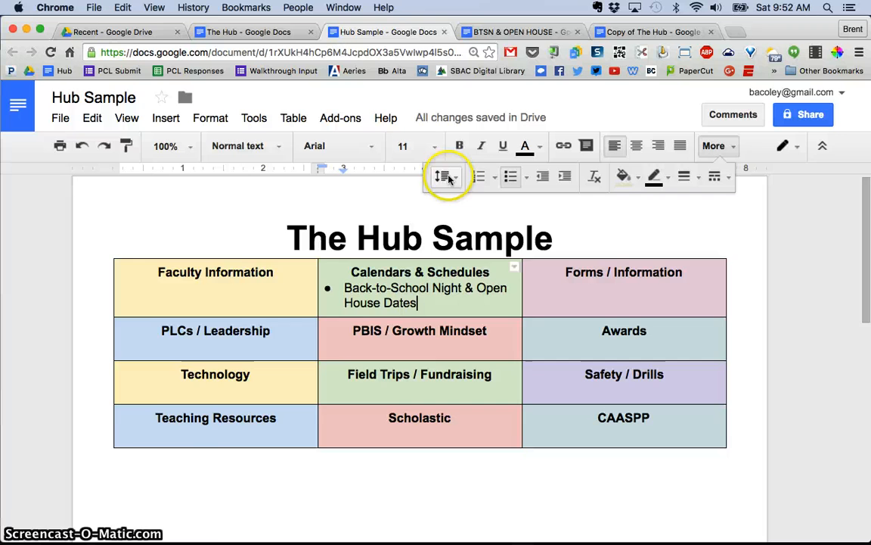
left_click(518, 32)
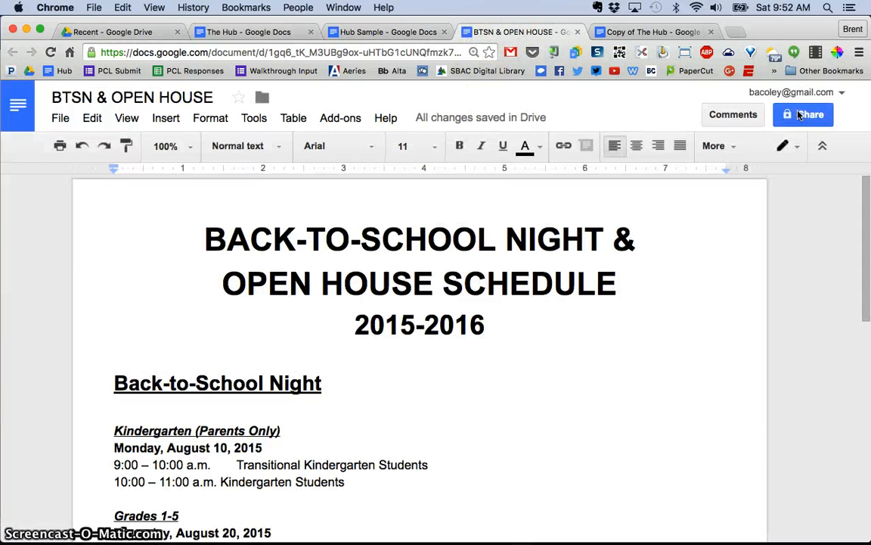
left_click(804, 115)
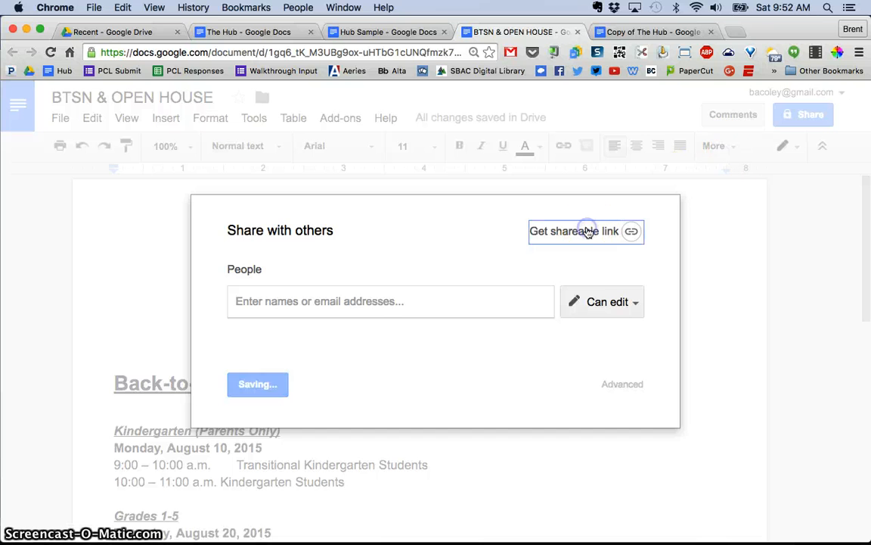
left_click(574, 231)
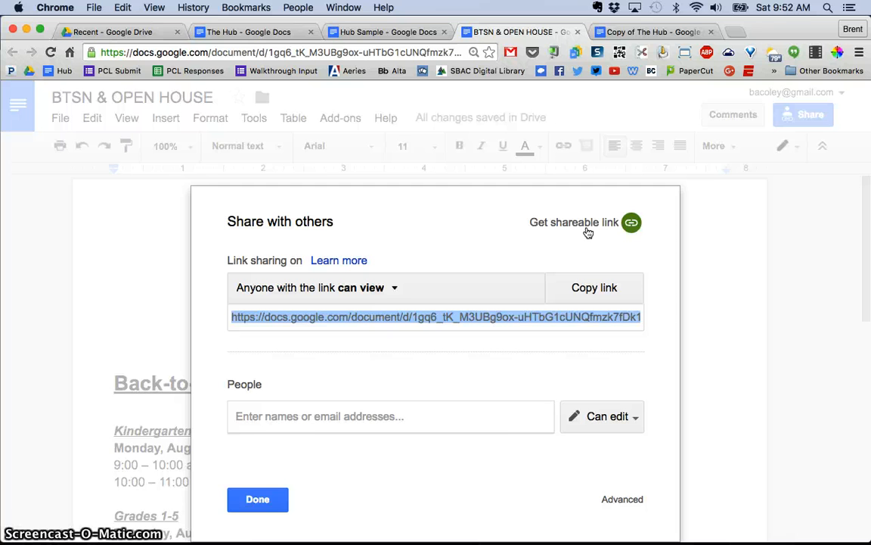
mouse_move(554, 179)
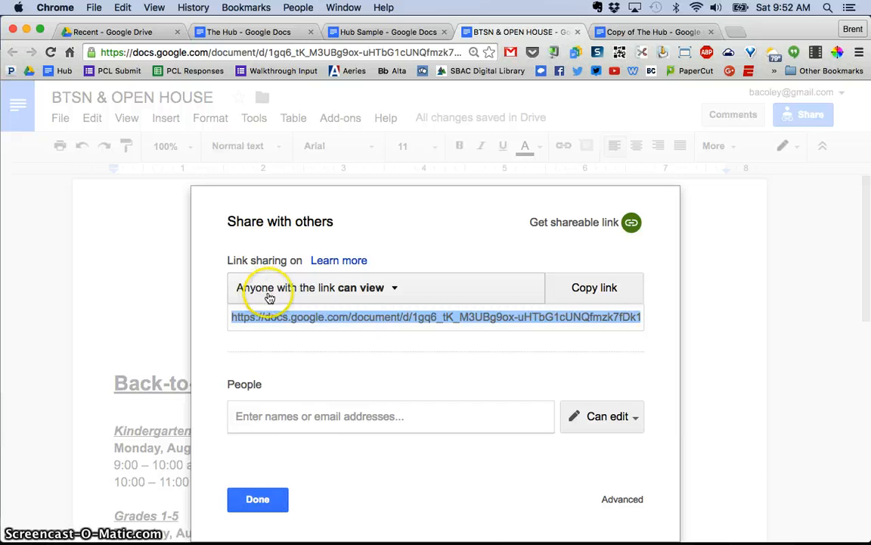
mouse_move(369, 295)
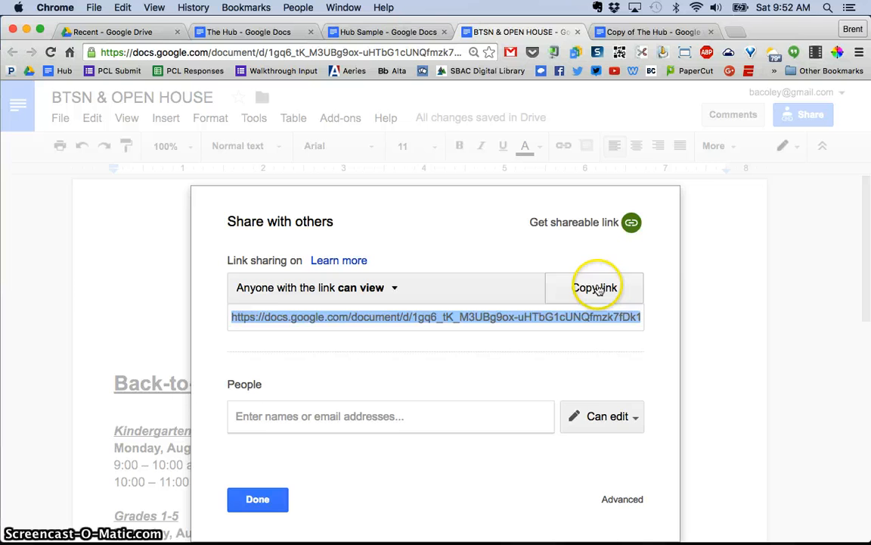
left_click(595, 287)
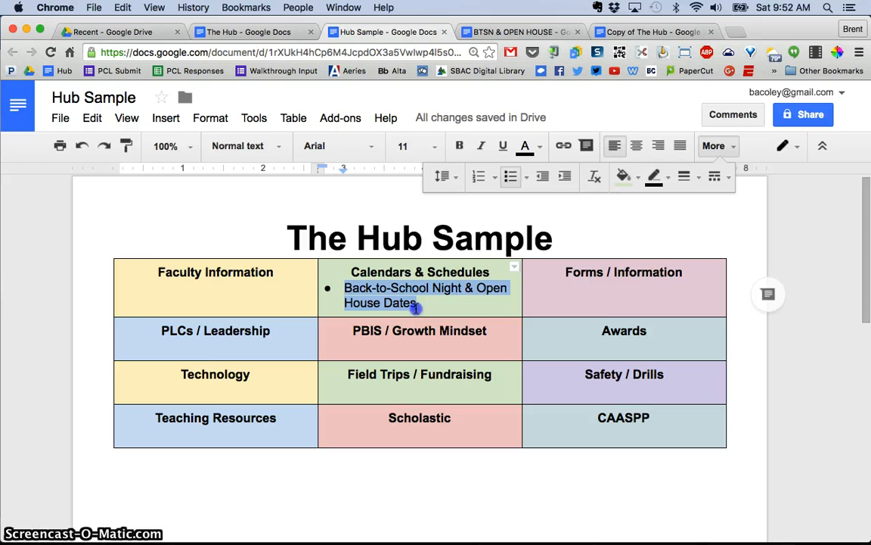
mouse_move(617, 170)
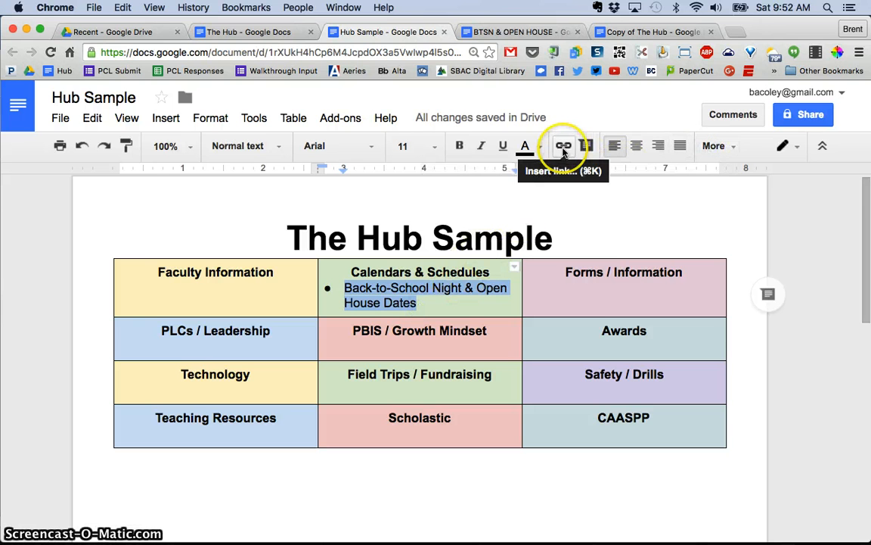
Link the Back-to-School Night & Open House Dates bullet to the shared schedule URL.
left_click(563, 145)
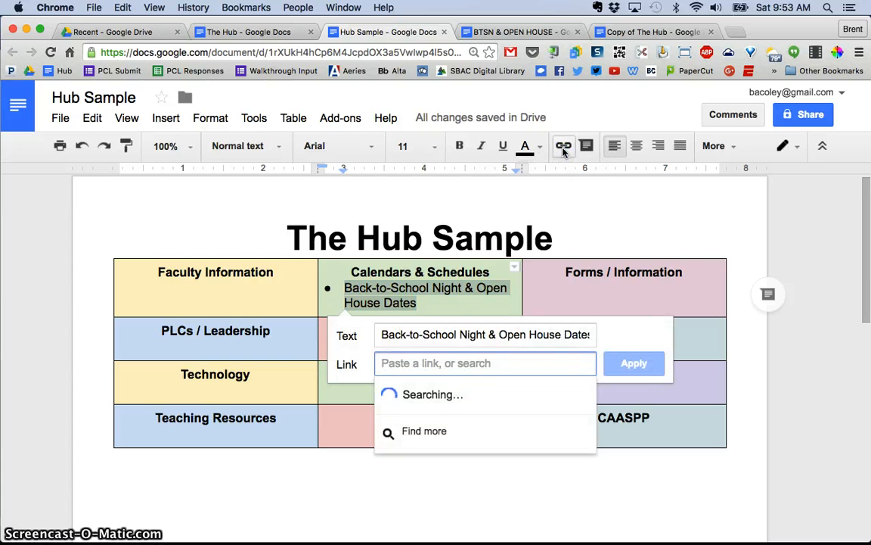
type("https://docs.google.com/document/d/1Qfmzk7fDk166E3QePY/edit?usp=sharing")
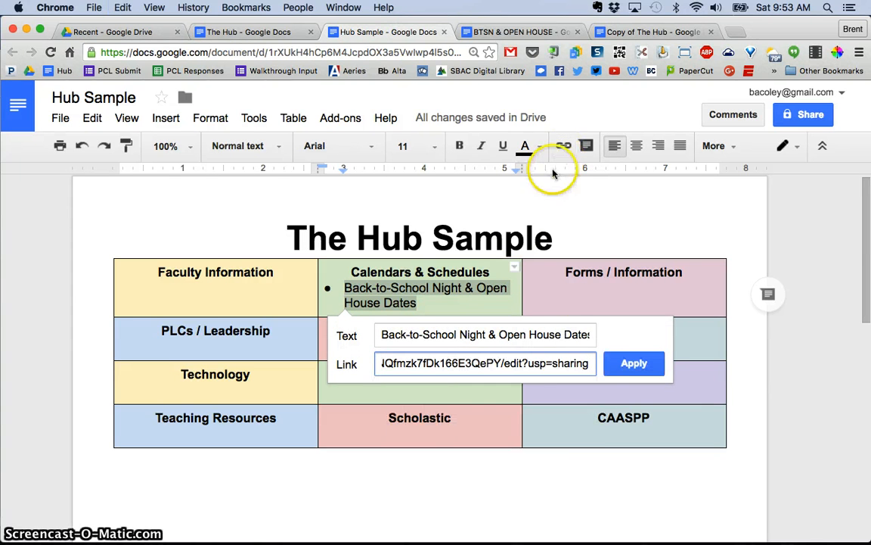
left_click(634, 363)
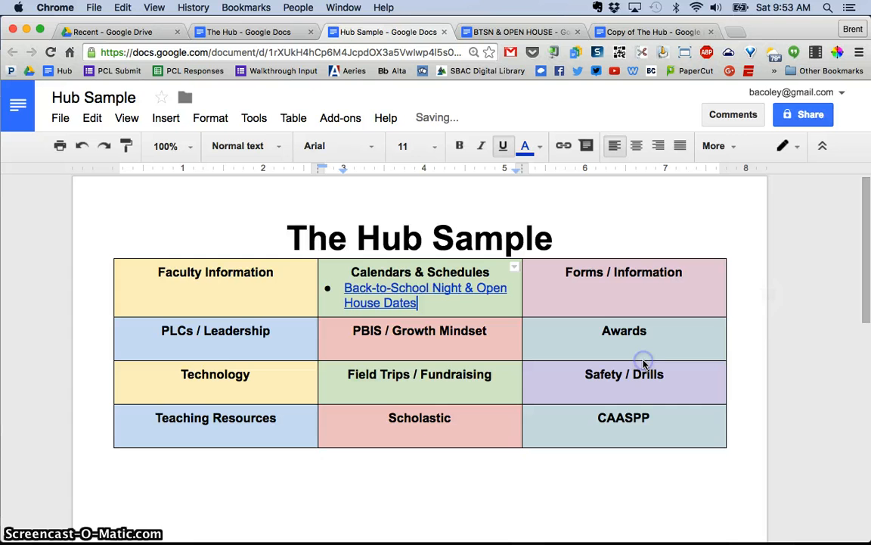
mouse_move(789, 338)
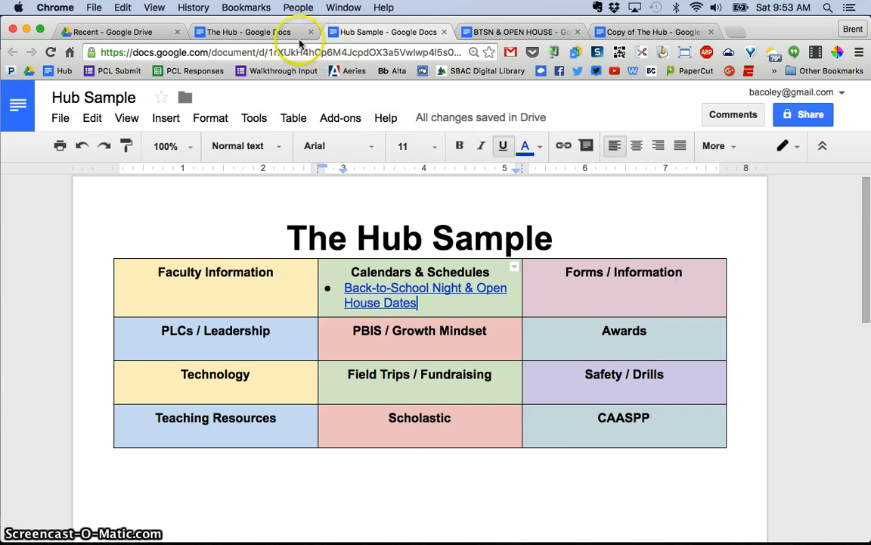
Check the Hub tab, then select the Grades 1-5 date in the BTSN & OPEN HOUSE schedule.
left_click(242, 32)
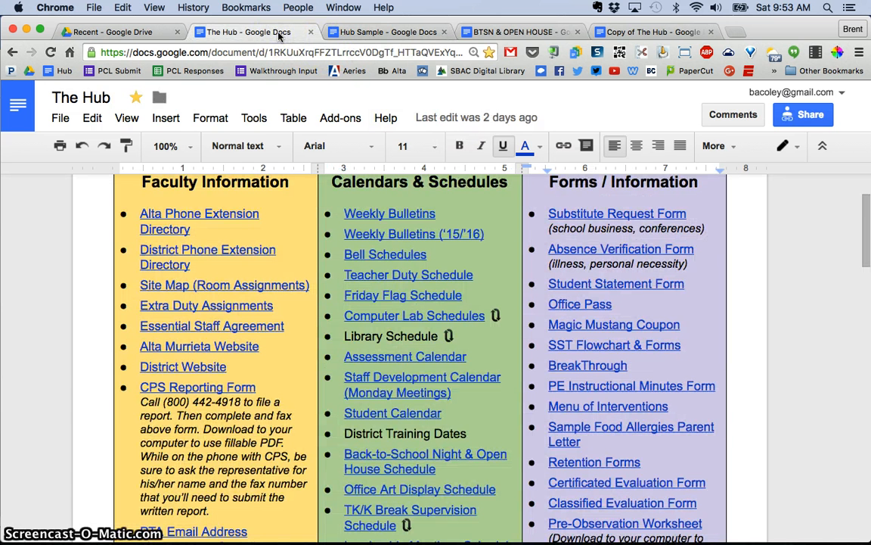
left_click(382, 31)
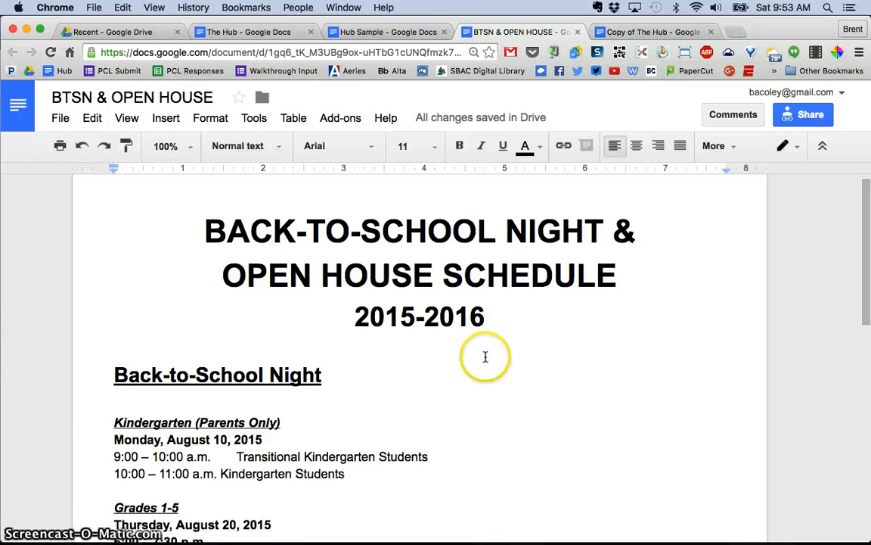
scroll("down", 3)
type("6")
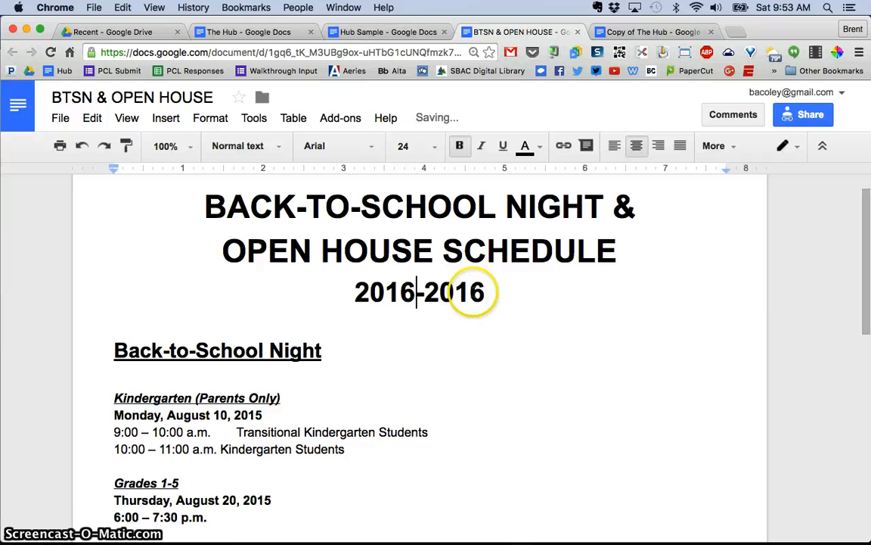
scroll("down", 3)
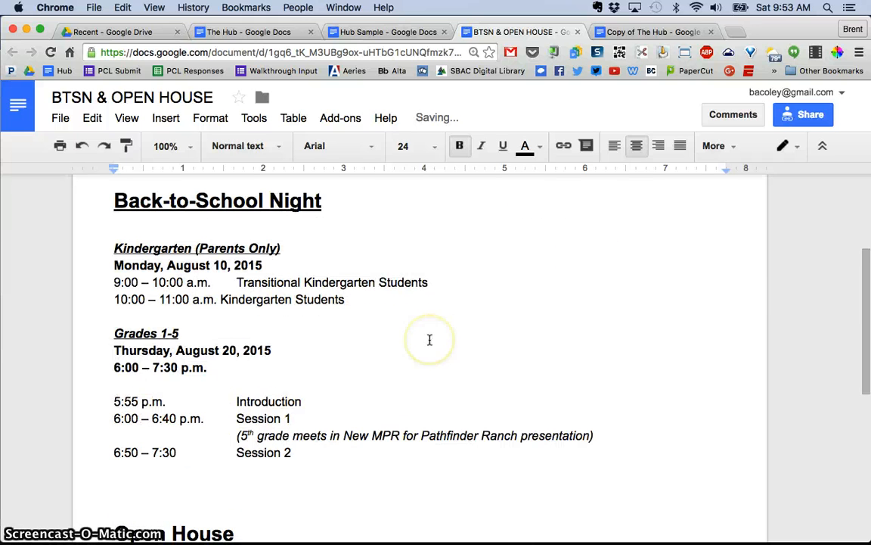
scroll("down", 3)
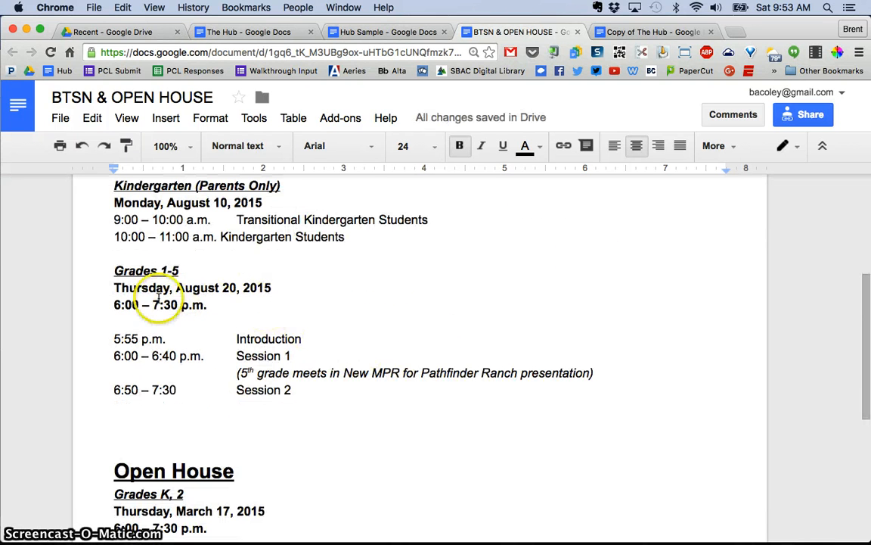
double_click(228, 288)
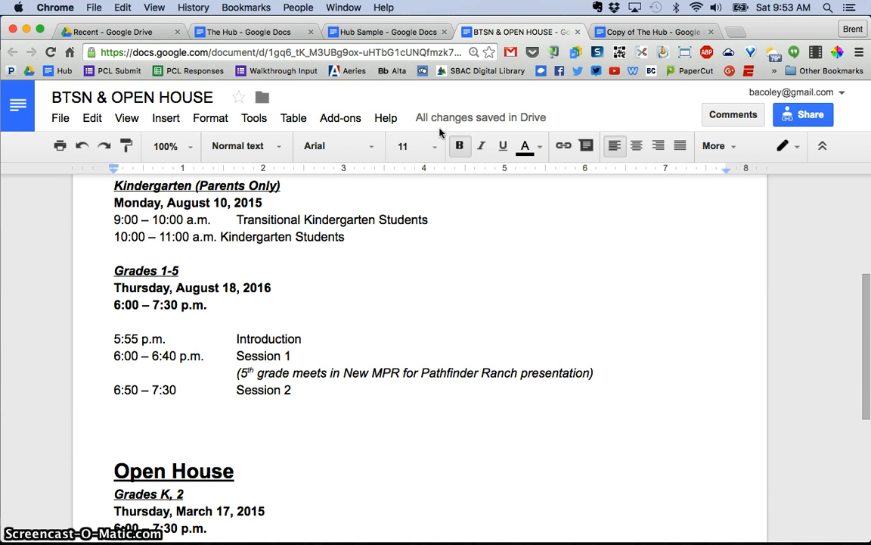
Compare Hub Sample with The Hub document, then return to Hub Sample.
left_click(272, 287)
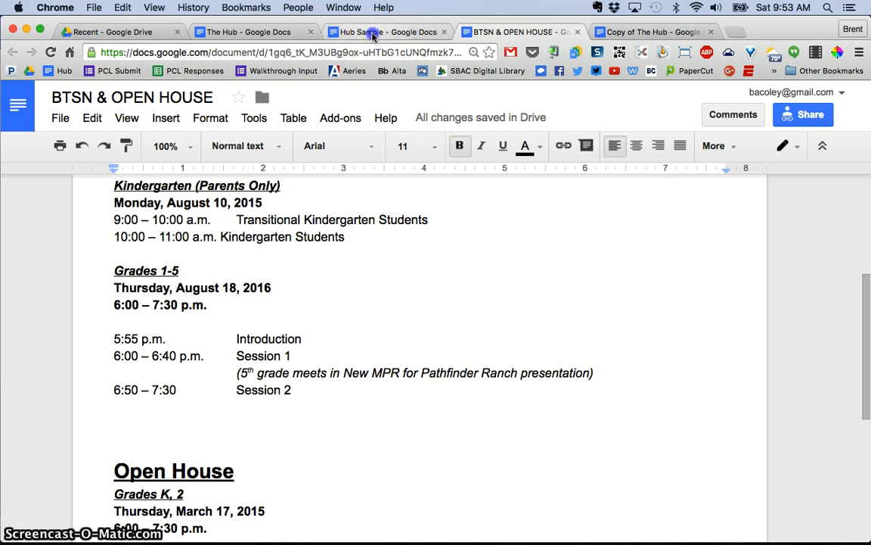
left_click(387, 31)
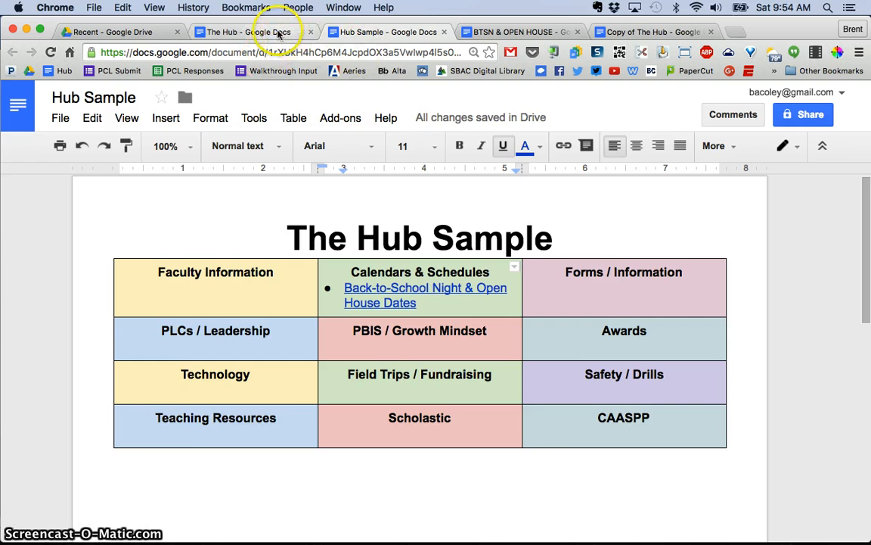
left_click(249, 31)
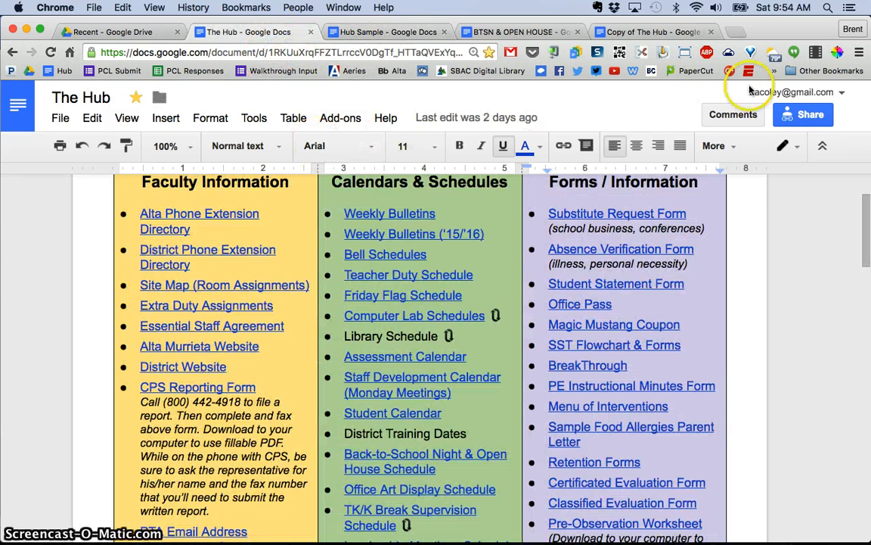
left_click(804, 114)
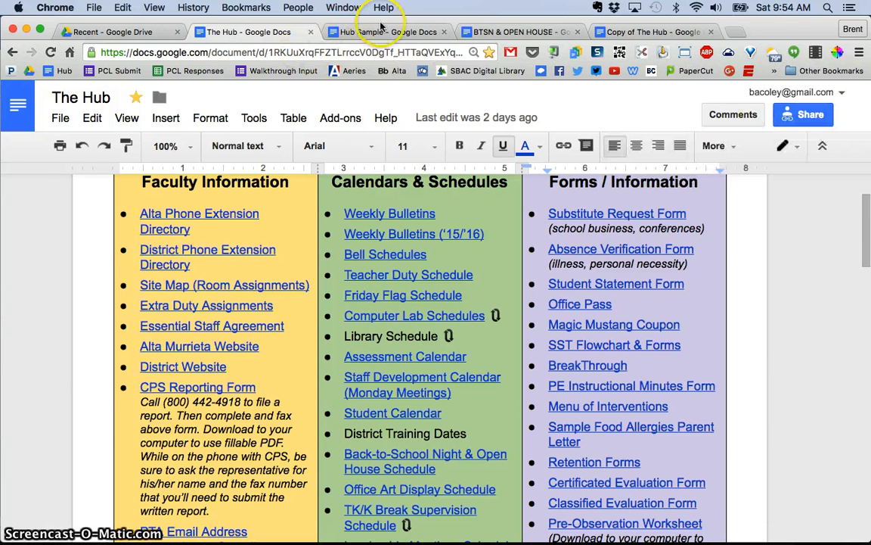
left_click(386, 32)
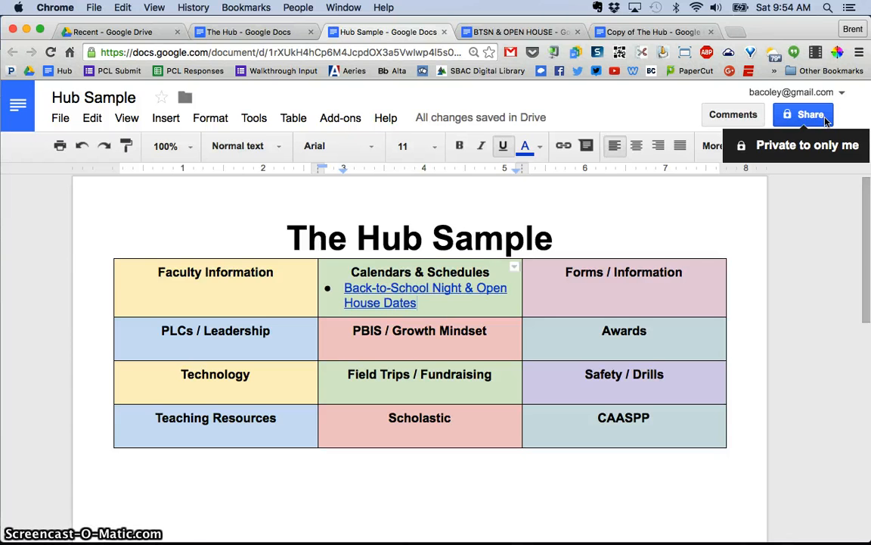
Share Hub Sample as 'Anyone with the link can view' and copy its link.
left_click(804, 114)
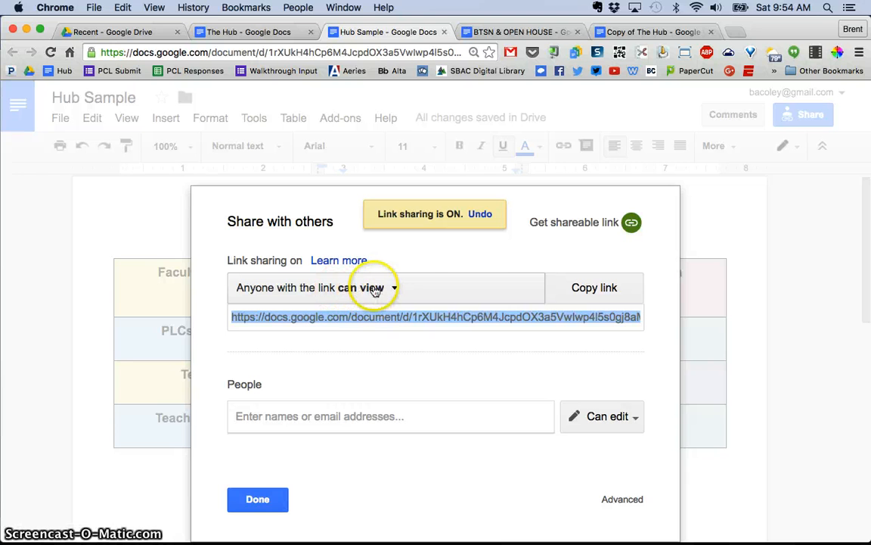
left_click(594, 287)
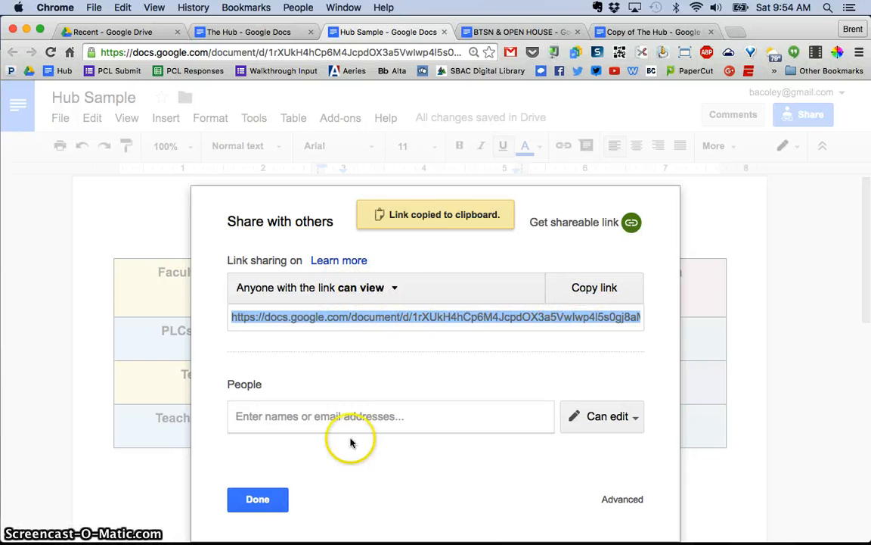
left_click(258, 498)
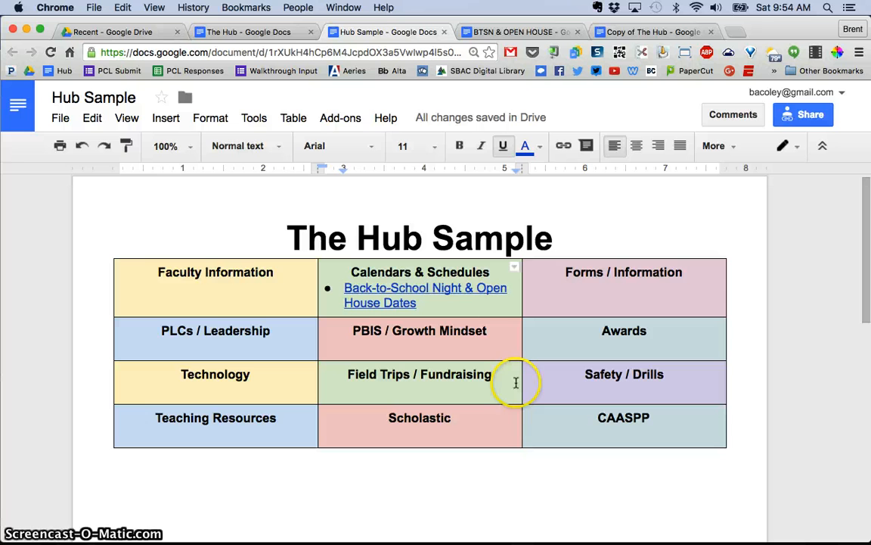